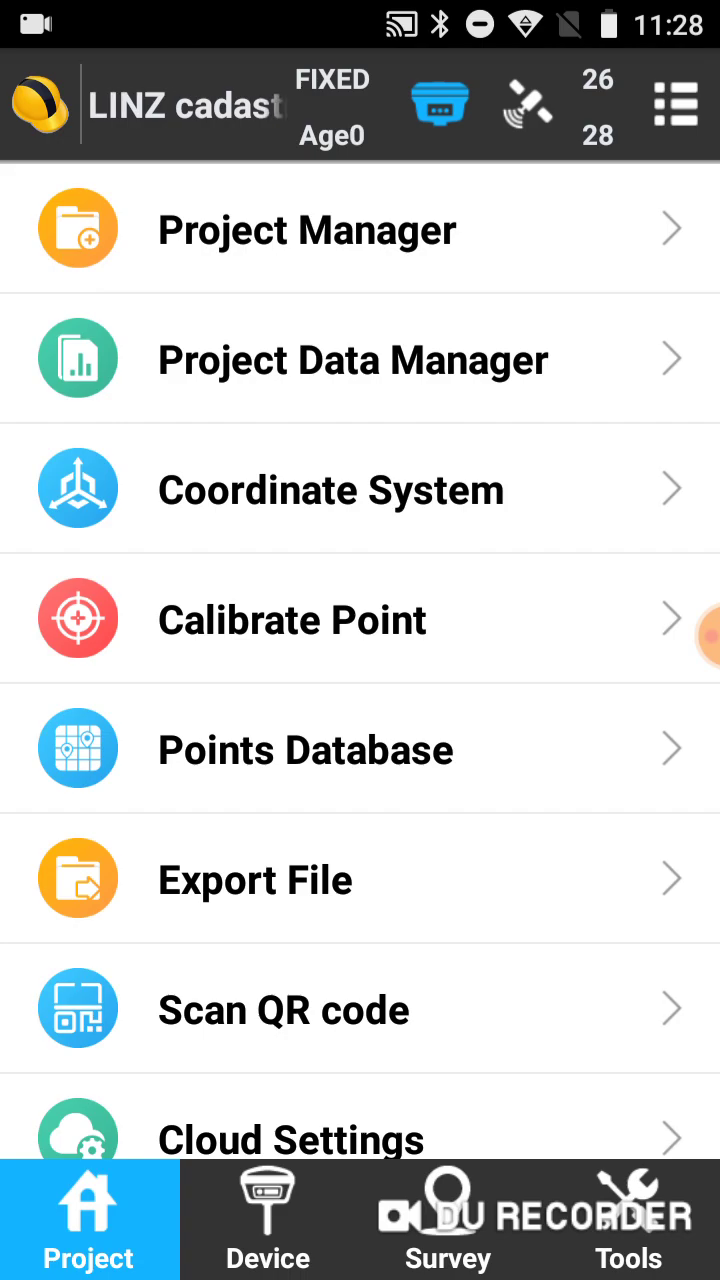
Review the stored points in the project's points list
click(306, 749)
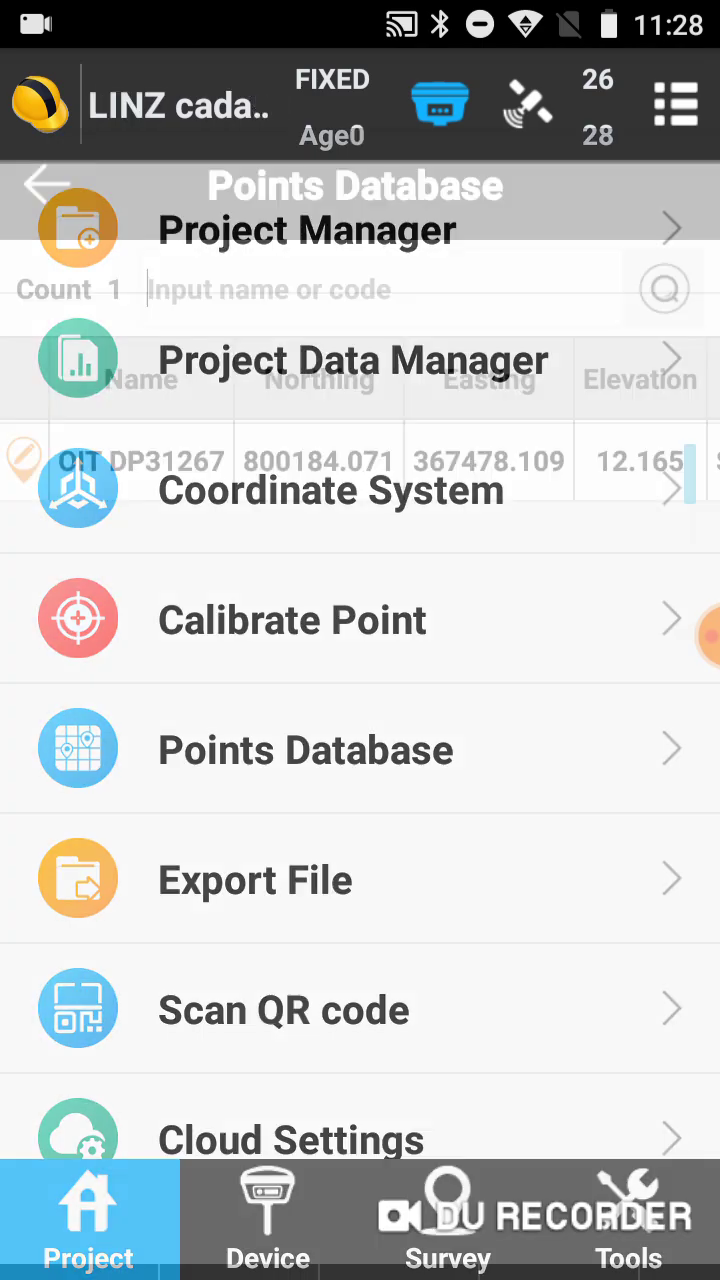
click(306, 749)
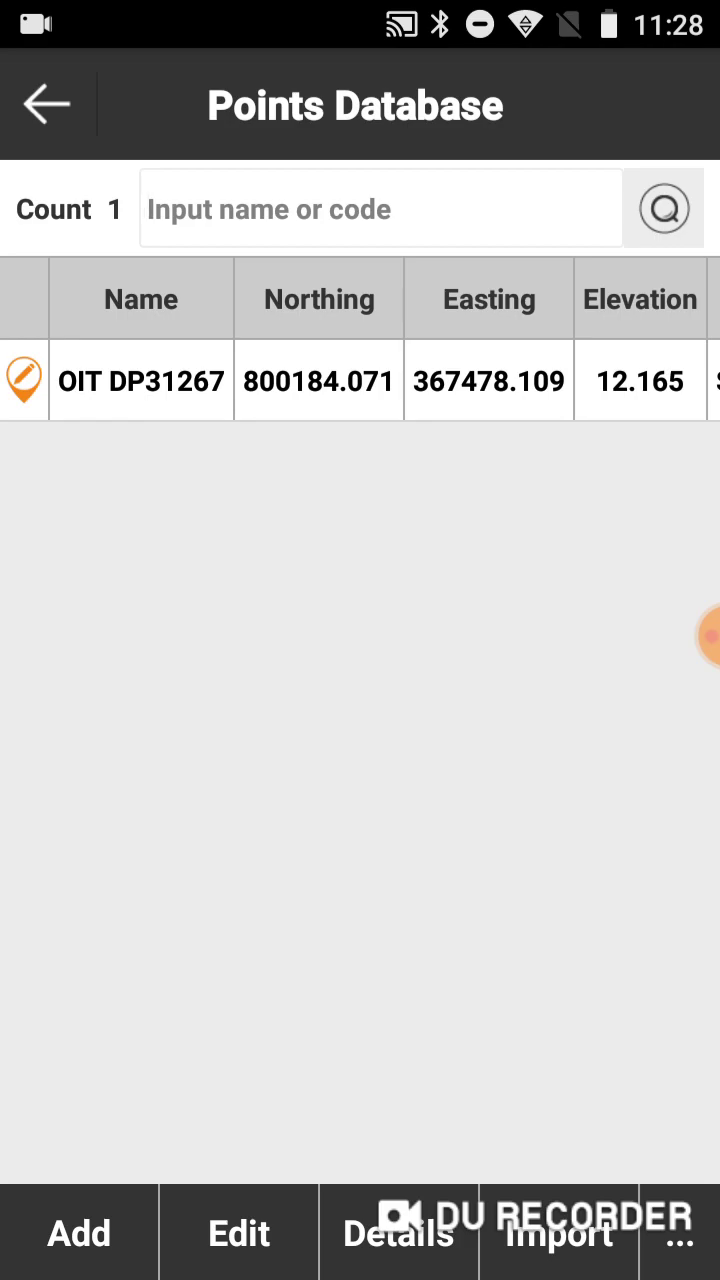
click(380, 209)
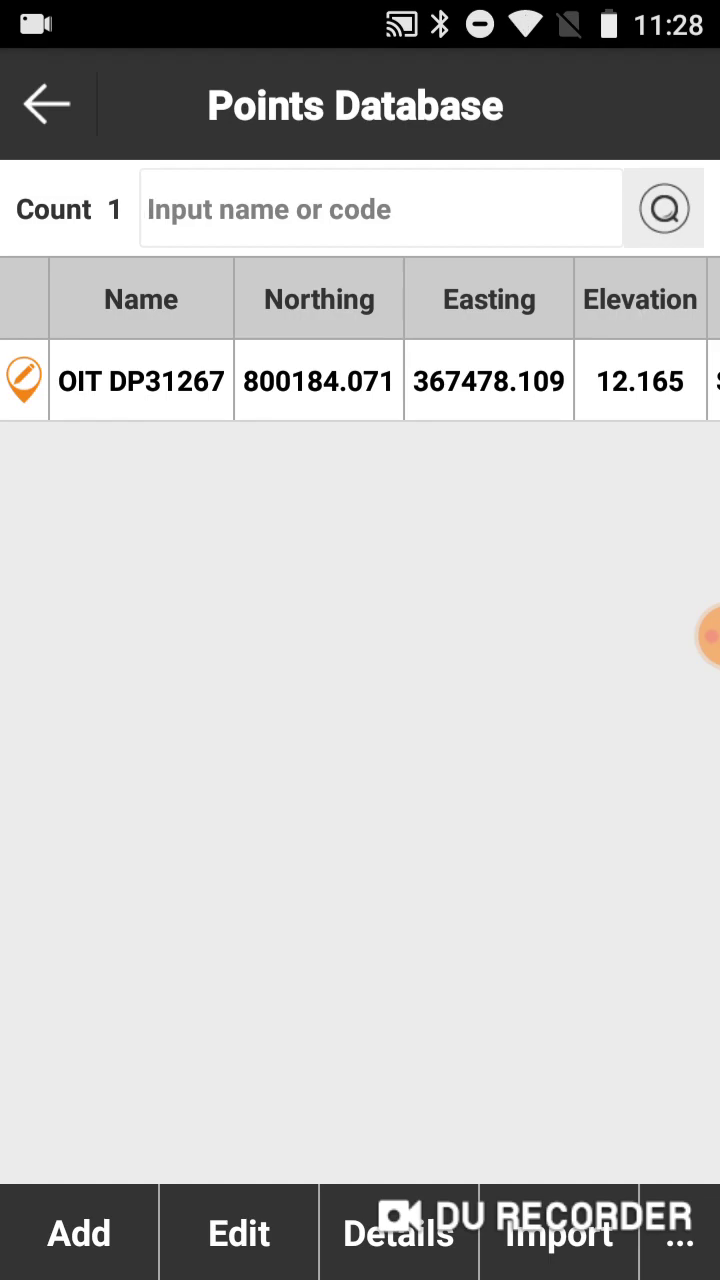
Stake out OIT DP31267 and record measured point OIT DP31267(1)
click(46, 104)
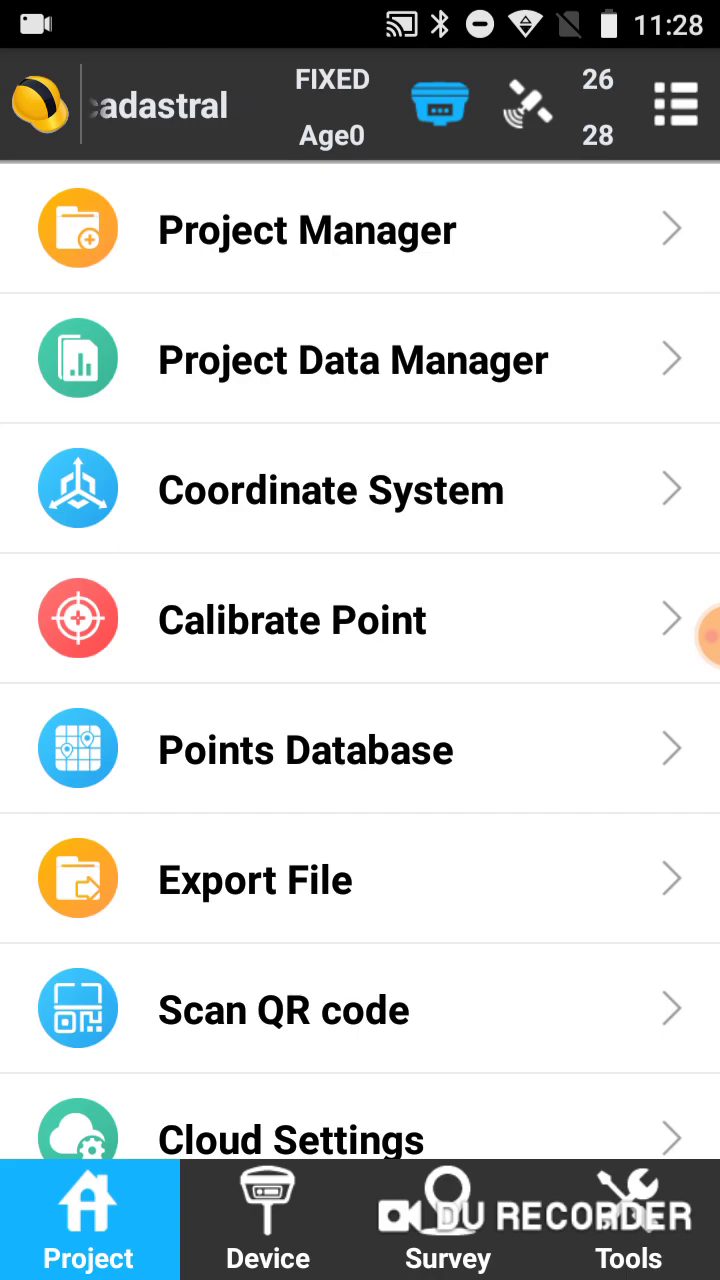
click(448, 1218)
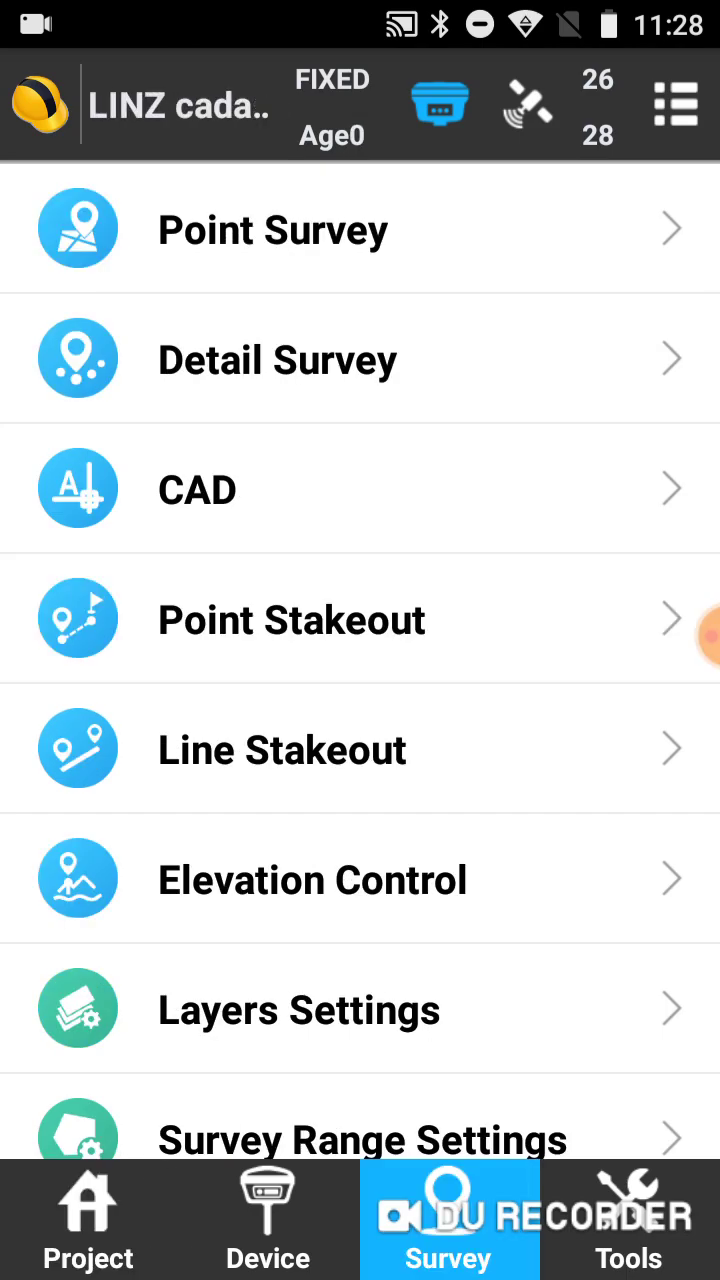
click(292, 619)
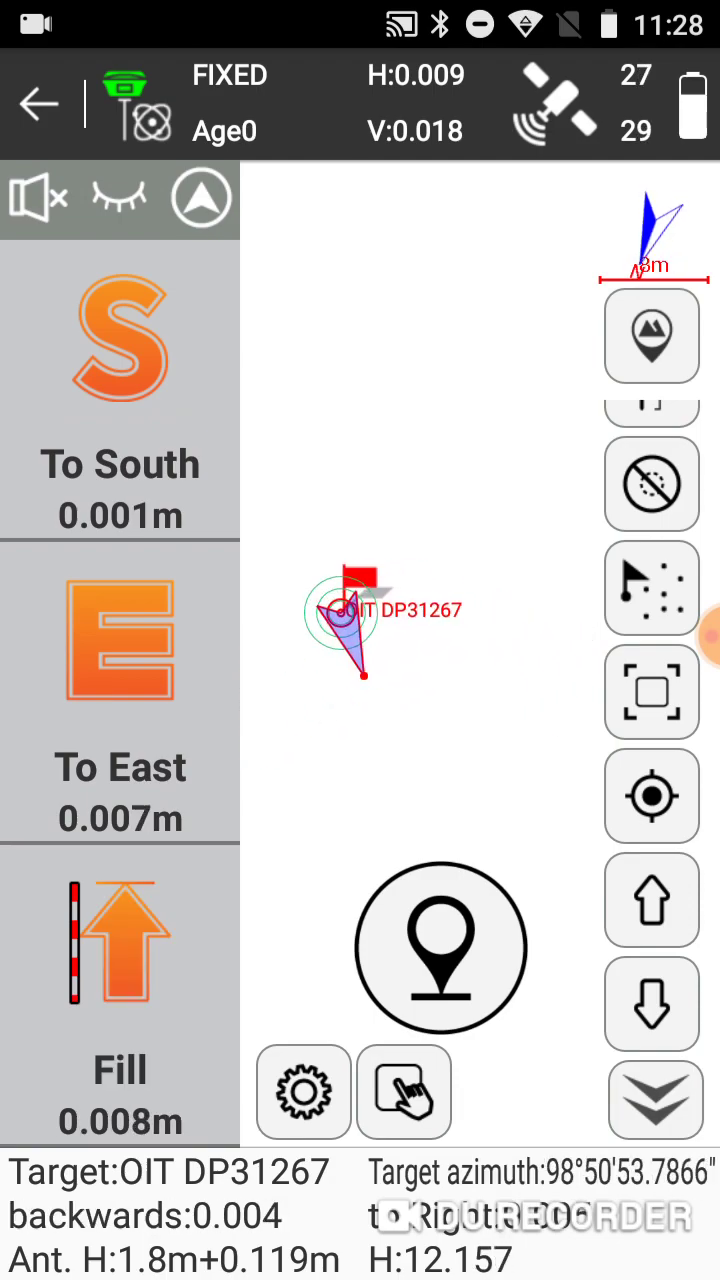
click(438, 946)
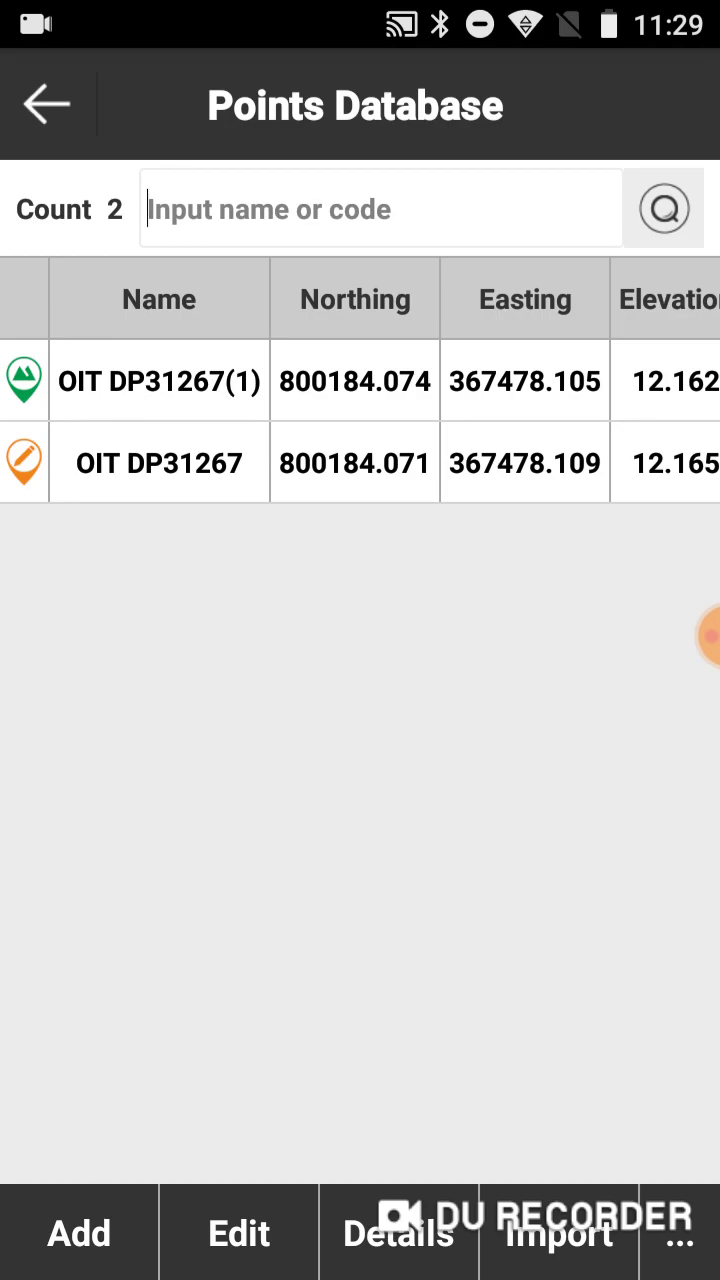
Re-stake OIT DP31267 and collect OIT DP31267(2) with 30 of 30 epochs fixed
click(46, 104)
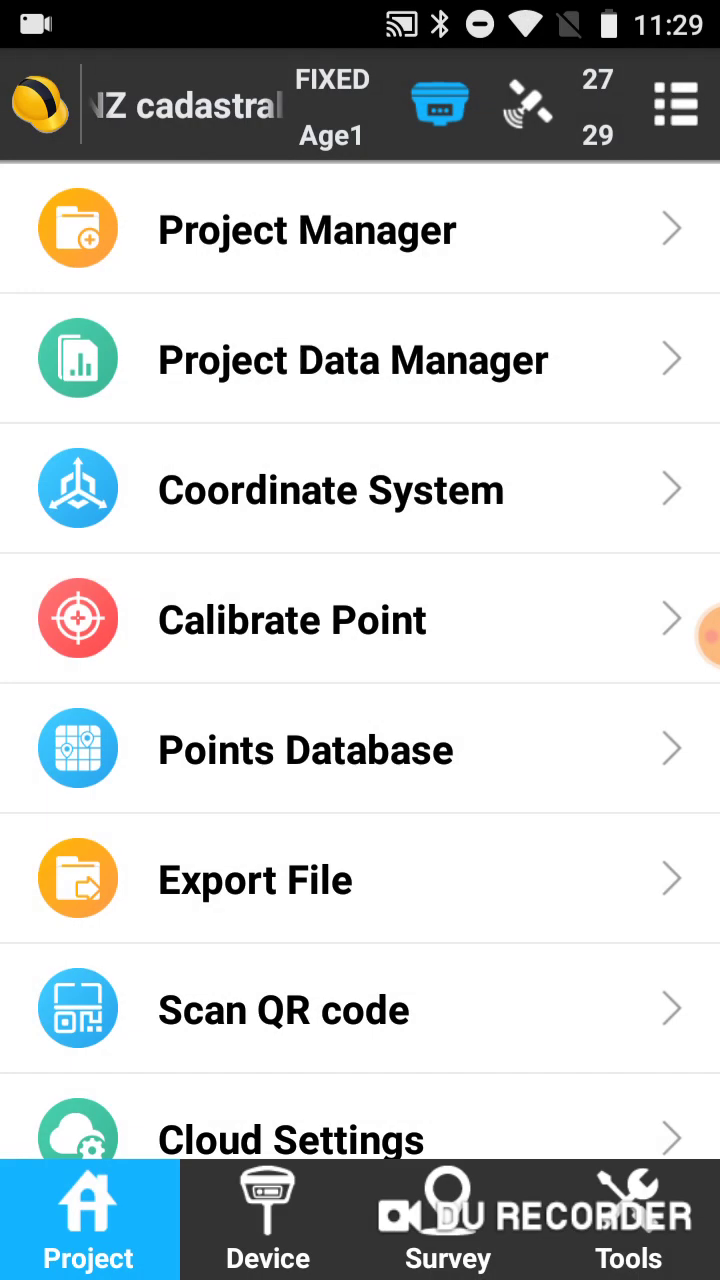
click(448, 1218)
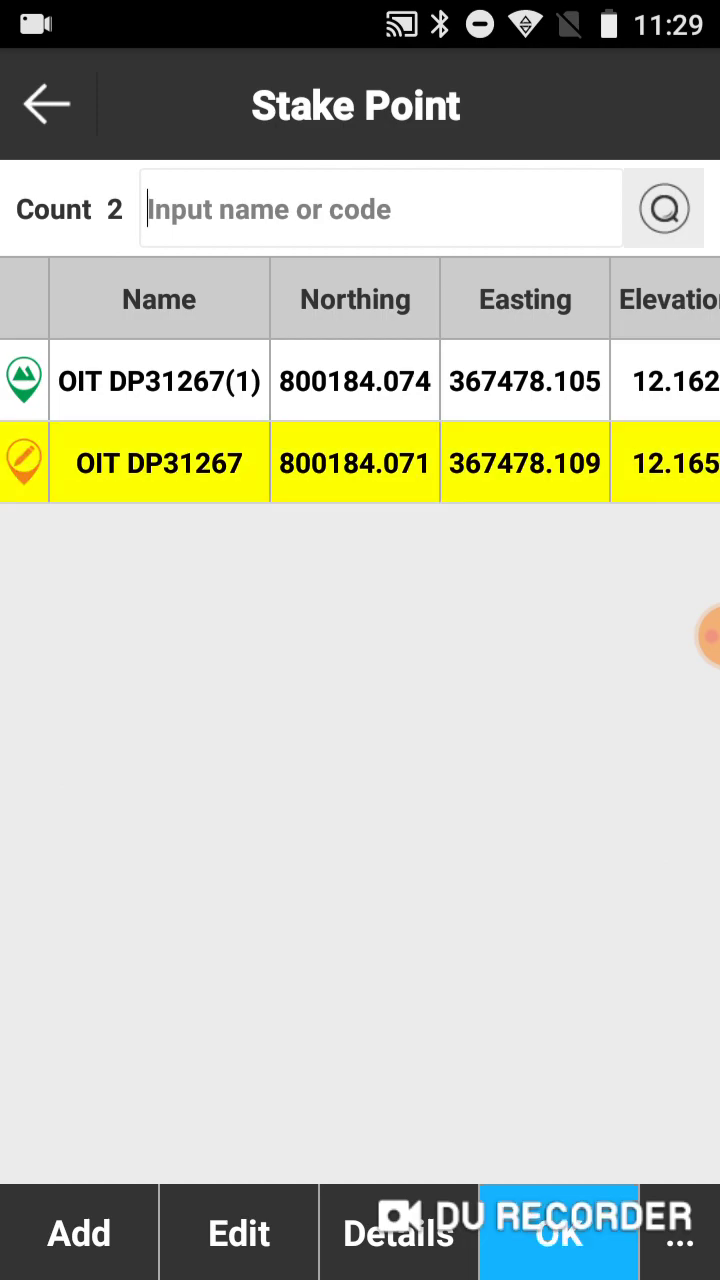
click(556, 1232)
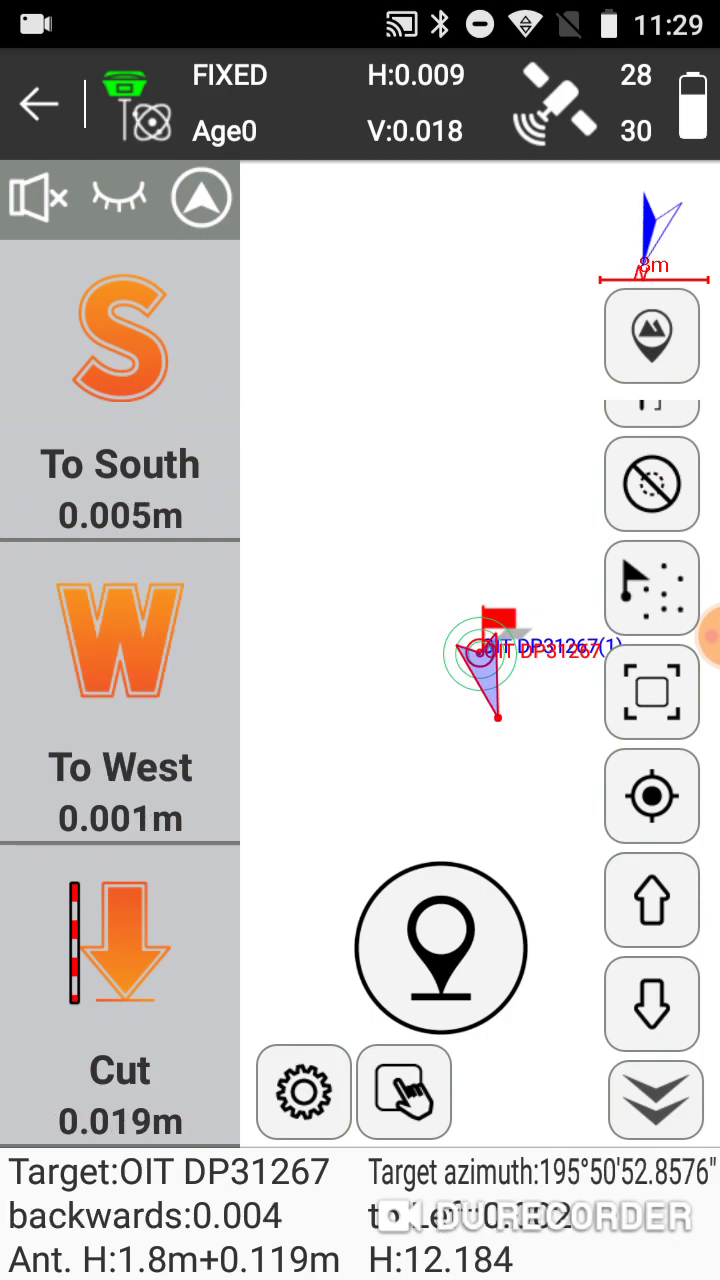
click(438, 947)
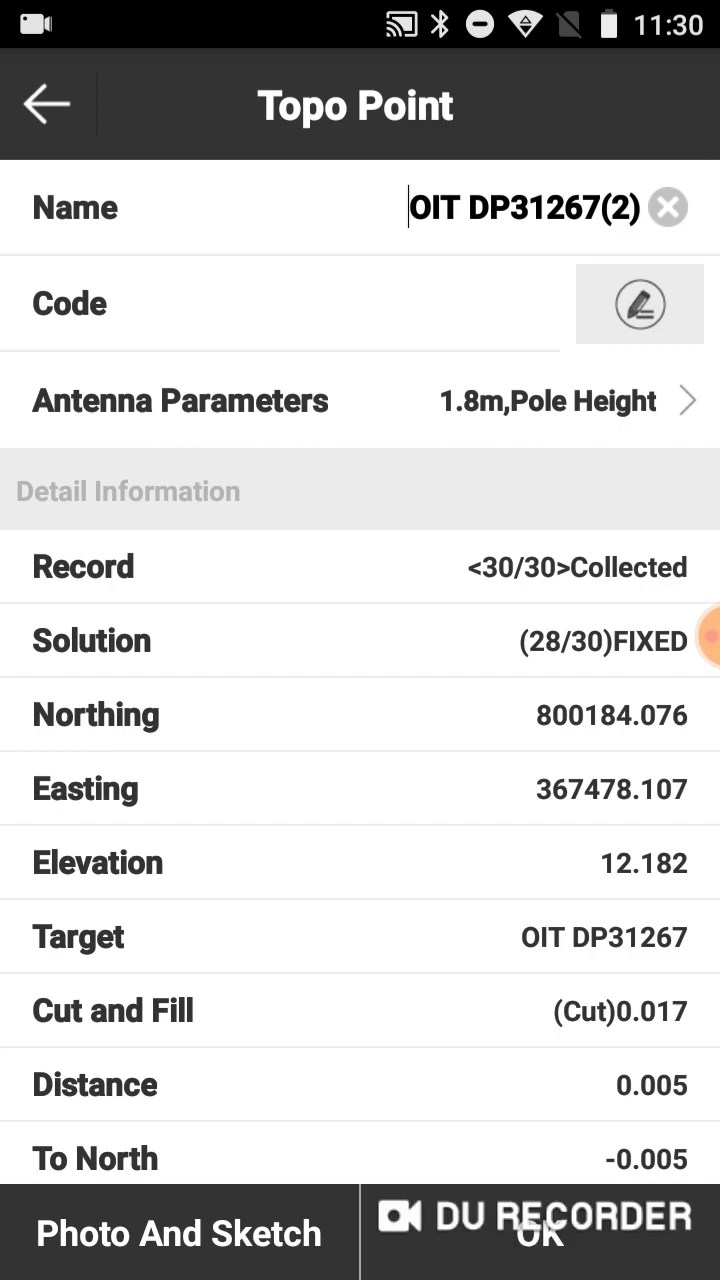
Store OIT DP31267(2) and exit Point Stakeout back to the survey menu
click(537, 1230)
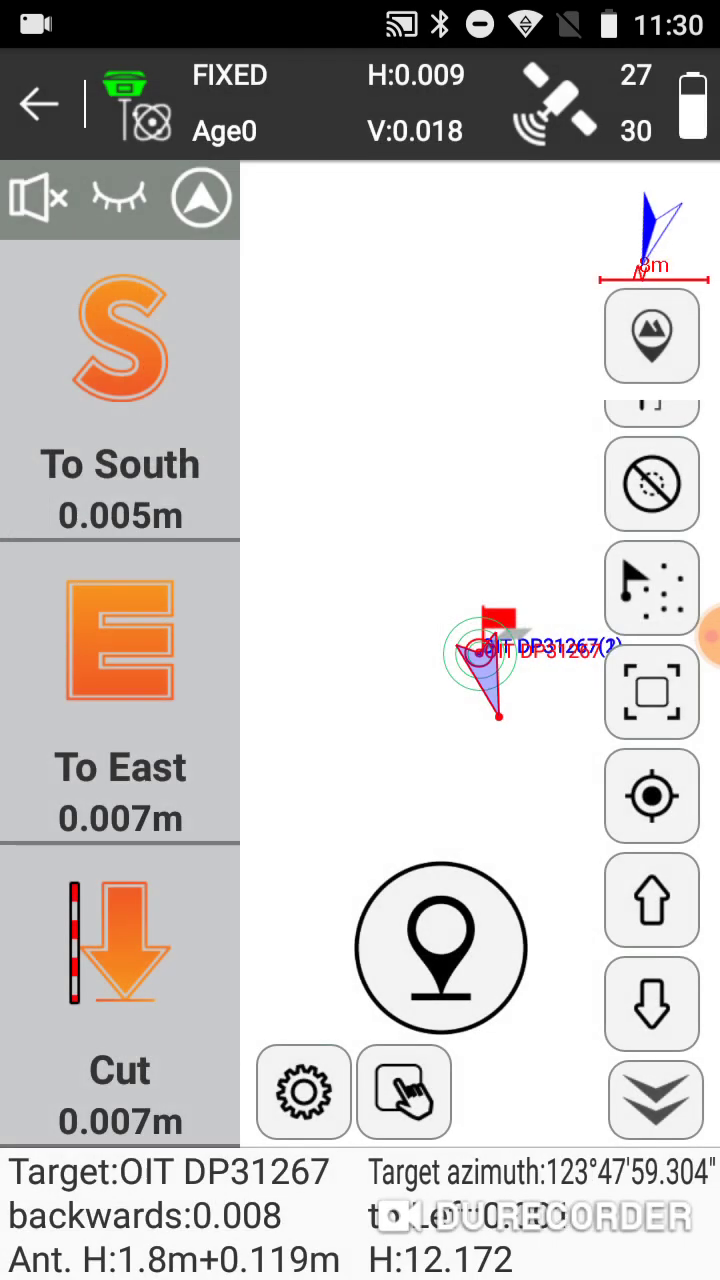
click(451, 1220)
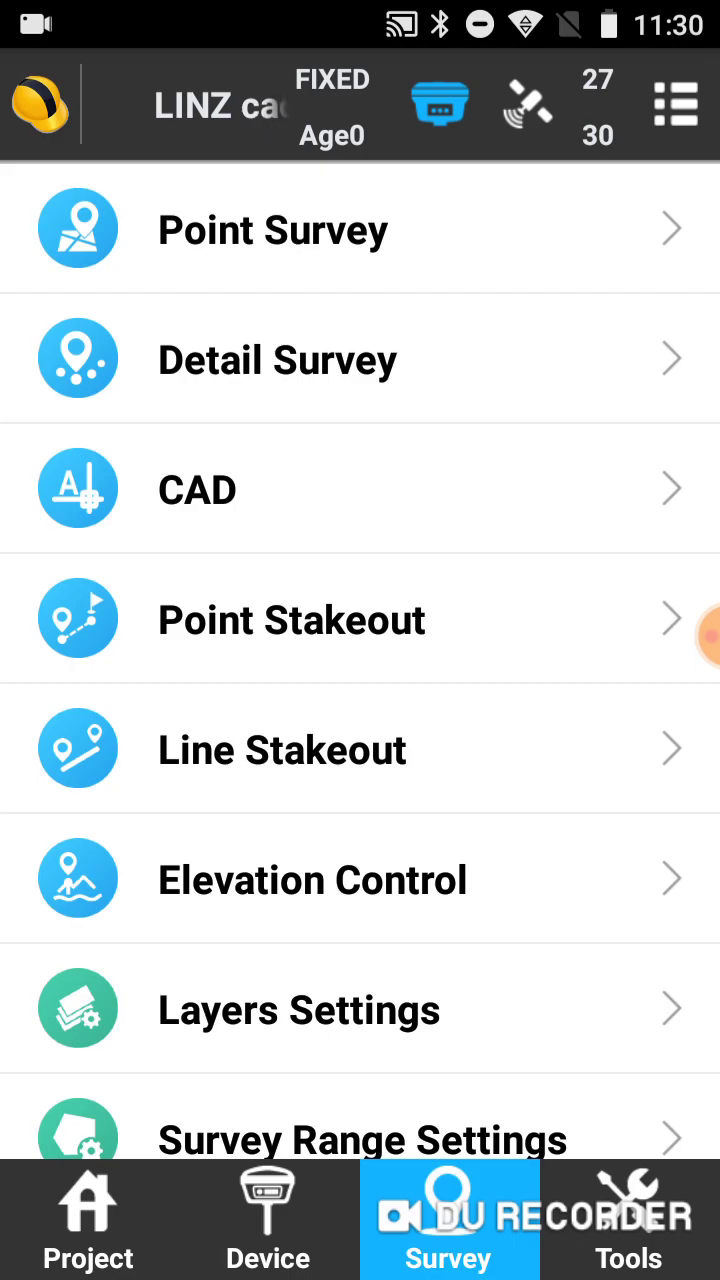
Open the export file formats for LINZ cadastral.PD, scrolling toward Gnss measurement report(.xls)
click(267, 1218)
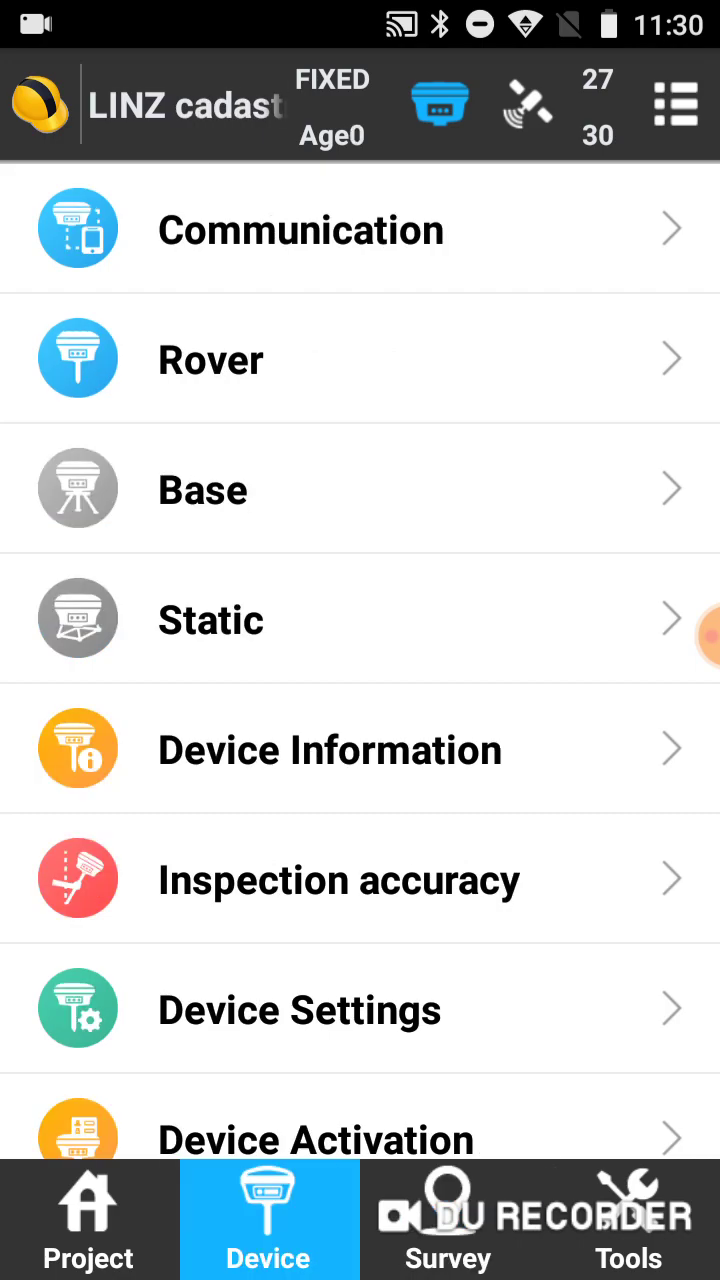
click(448, 1218)
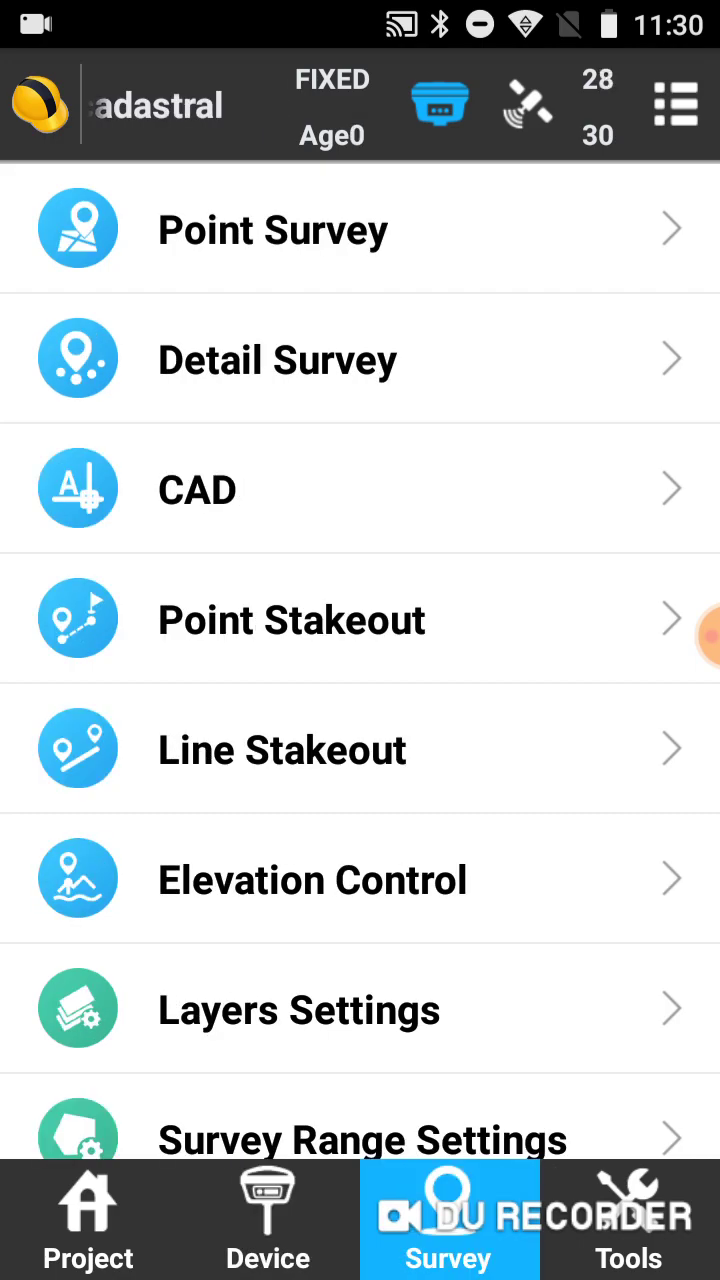
click(88, 1218)
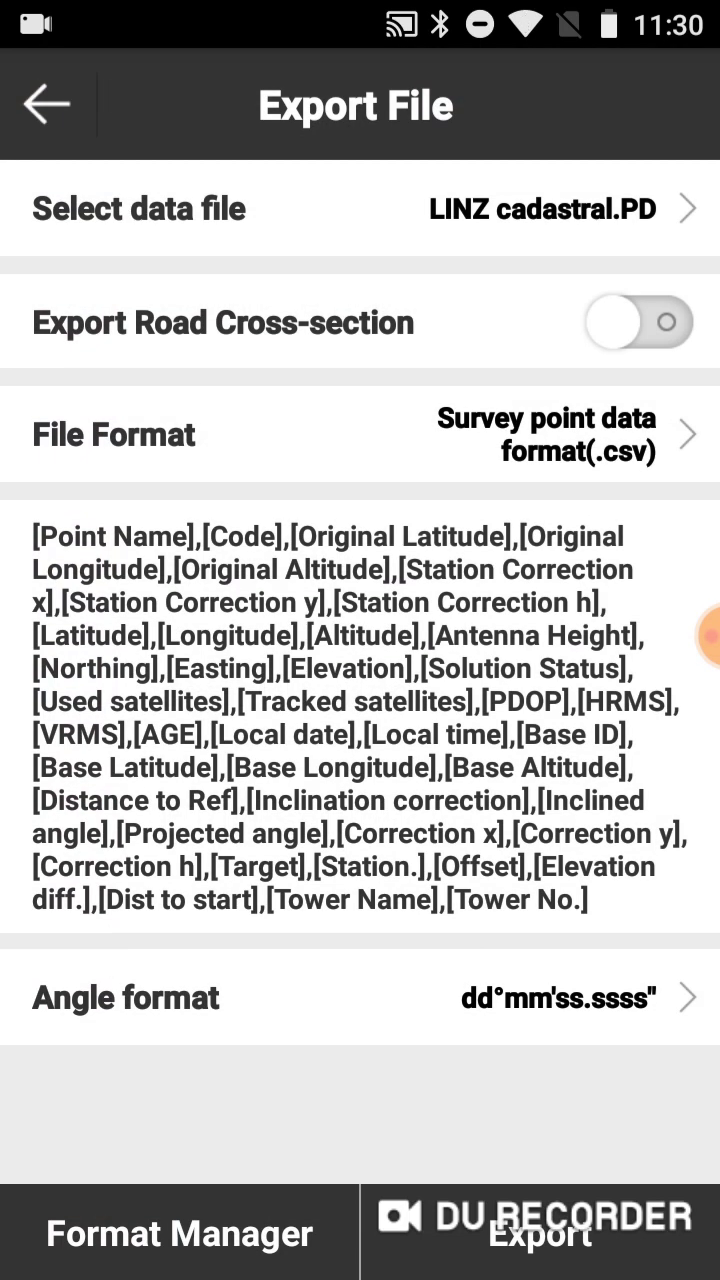
click(545, 434)
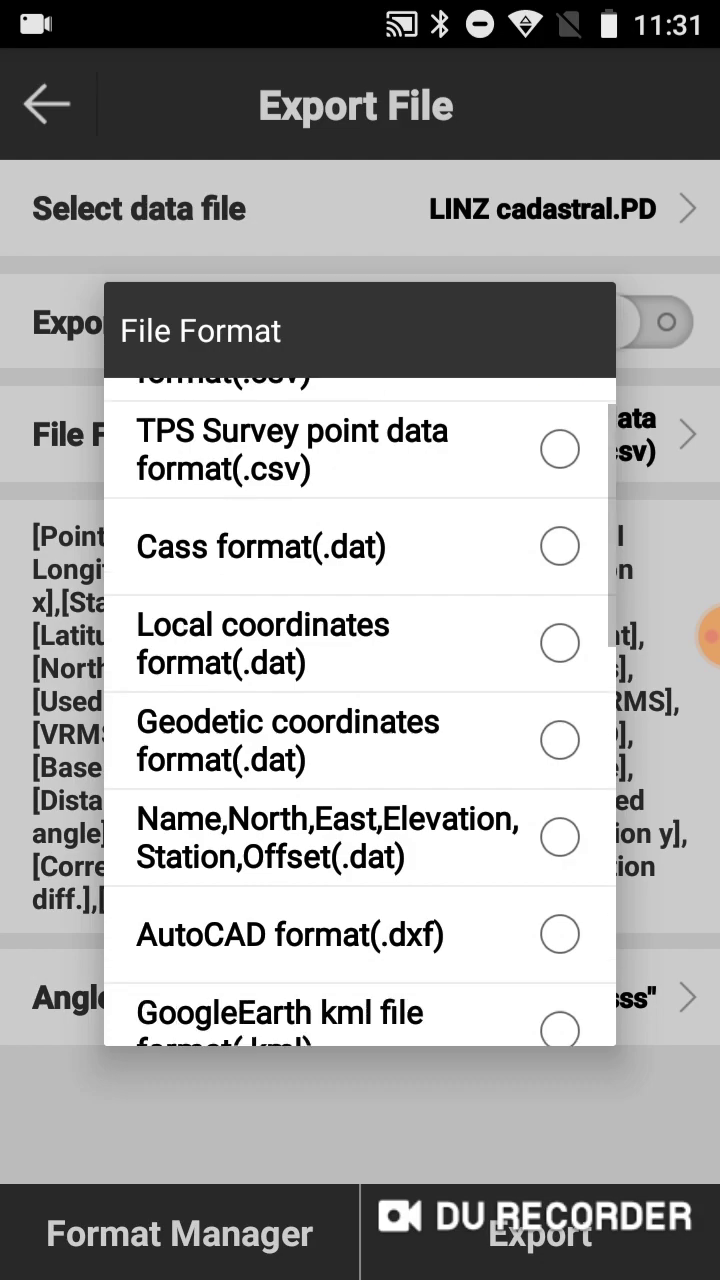
scroll(down, 3)
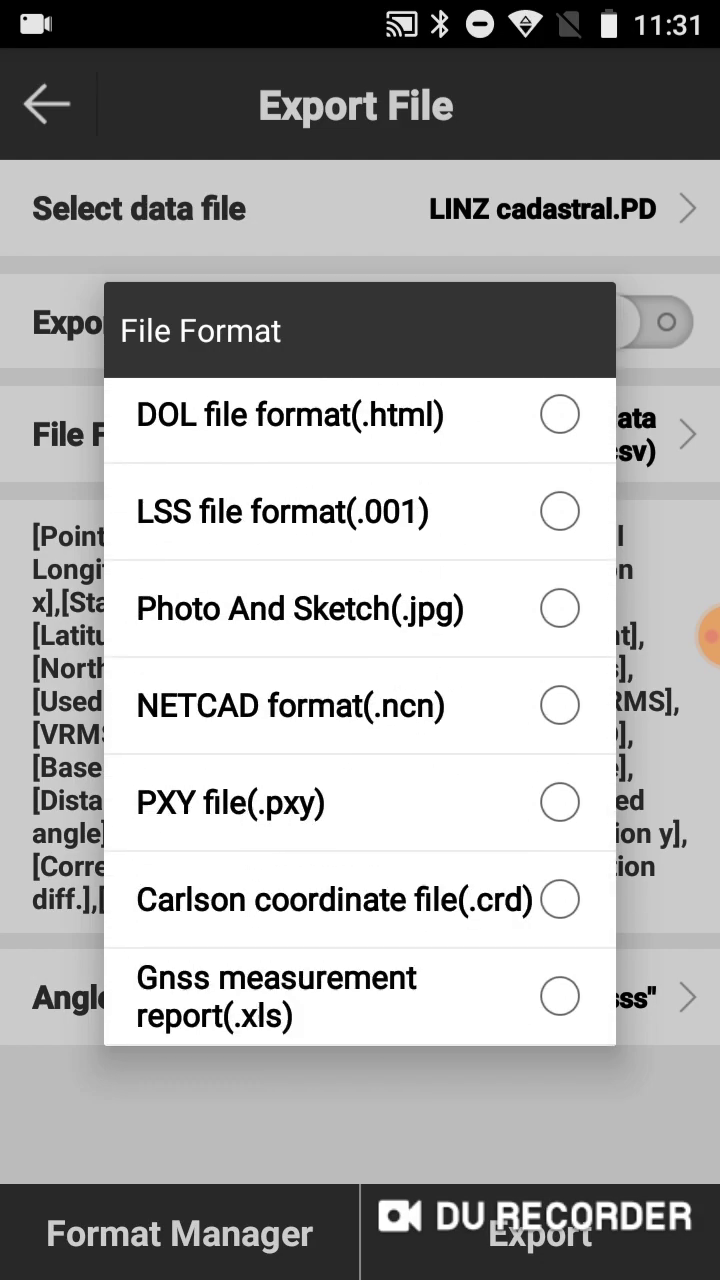